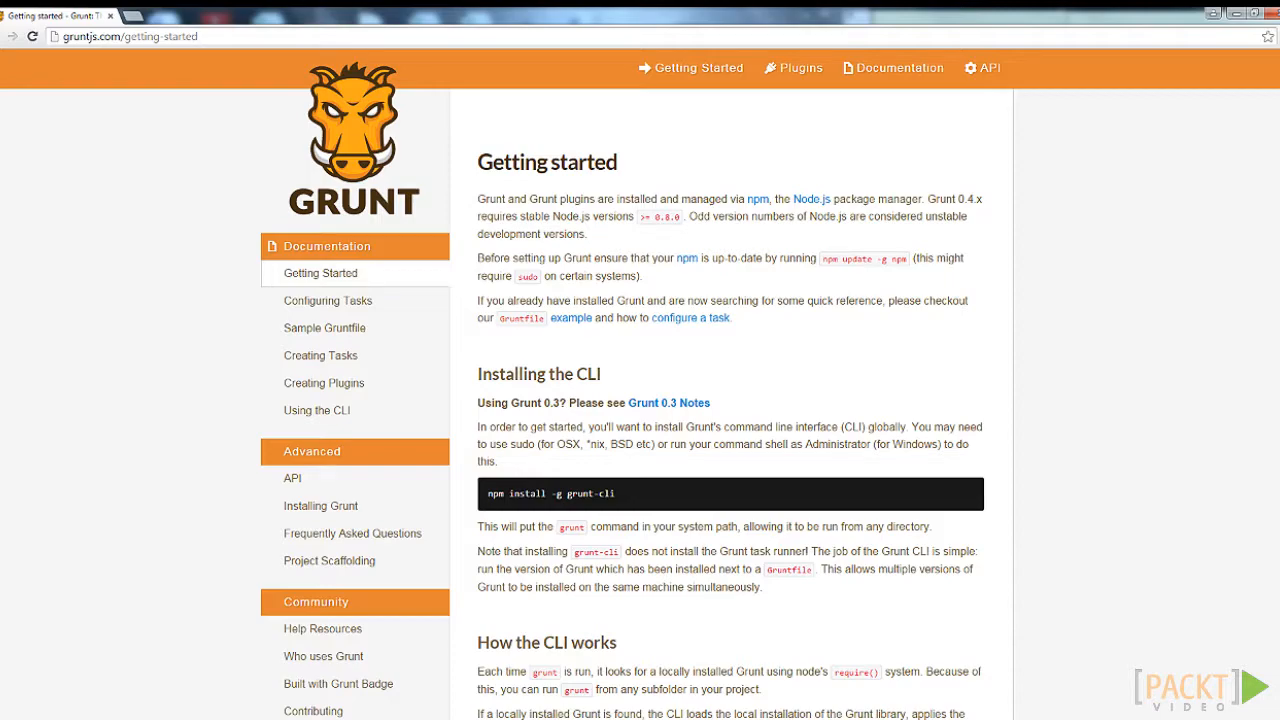
{"action": "left_click", "coordinate": [792, 68]}
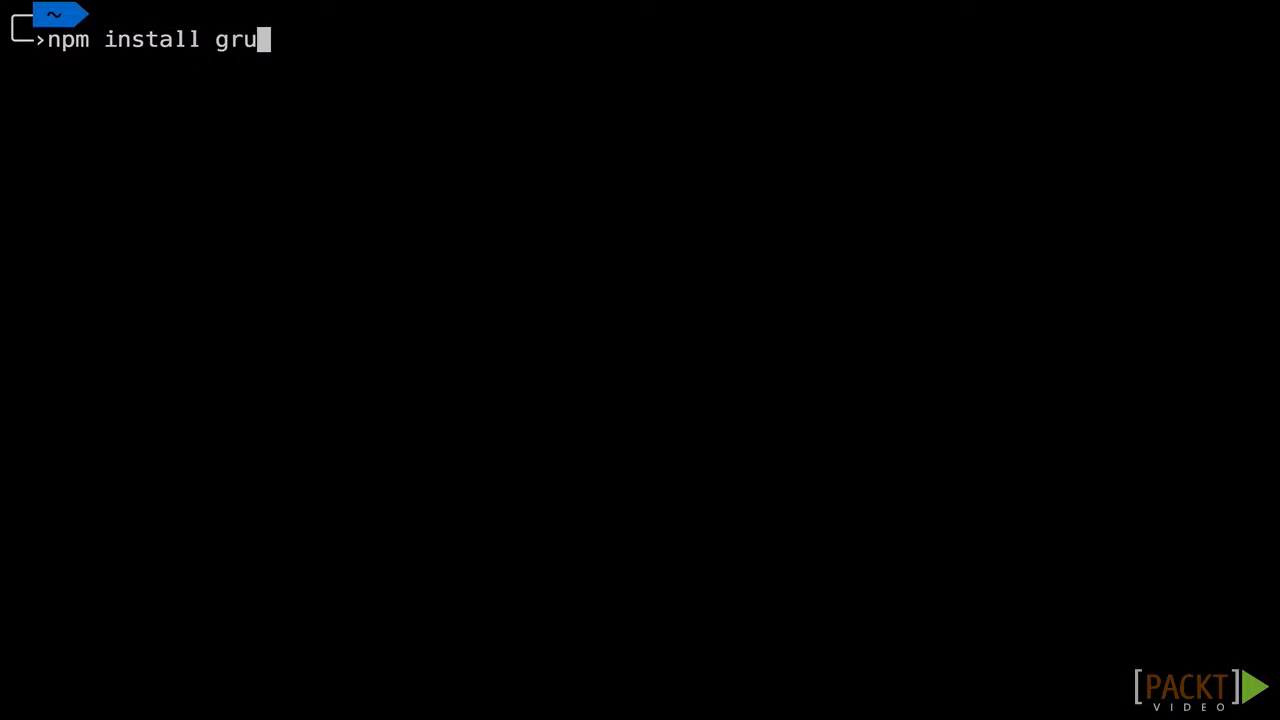
{"action": "type", "text": "nt"}
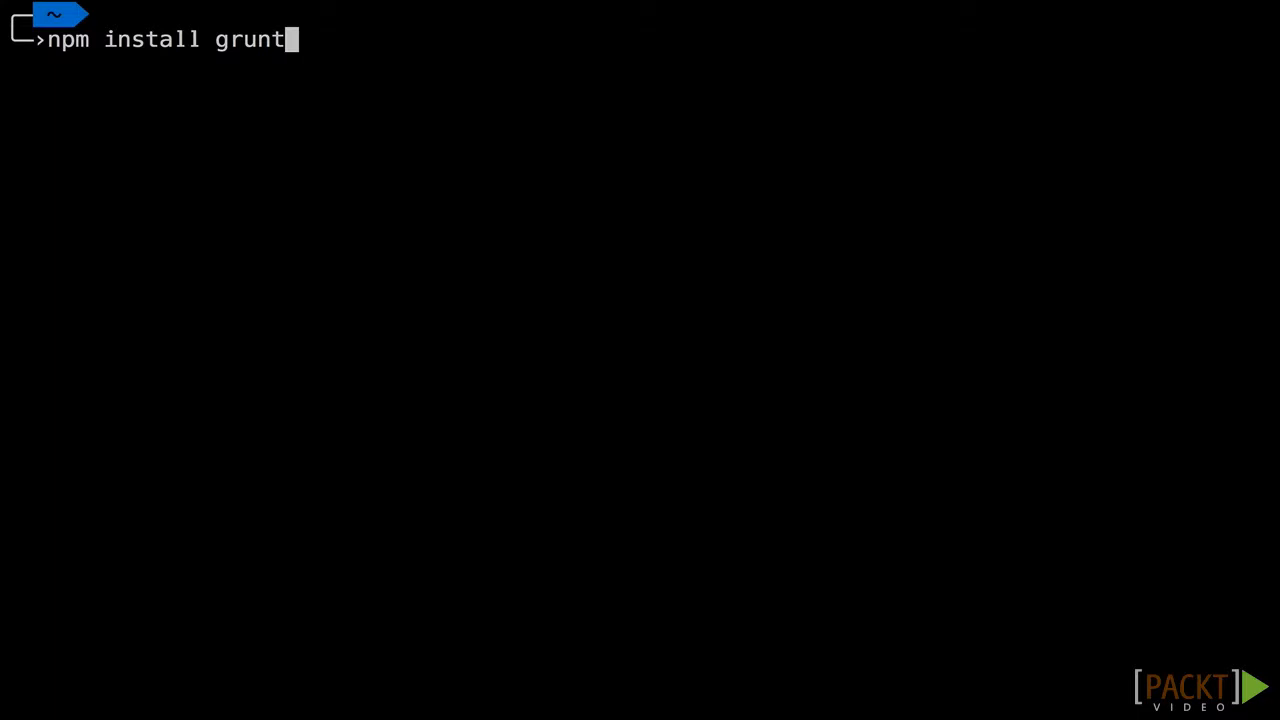
{"action": "key", "text": "Return"}
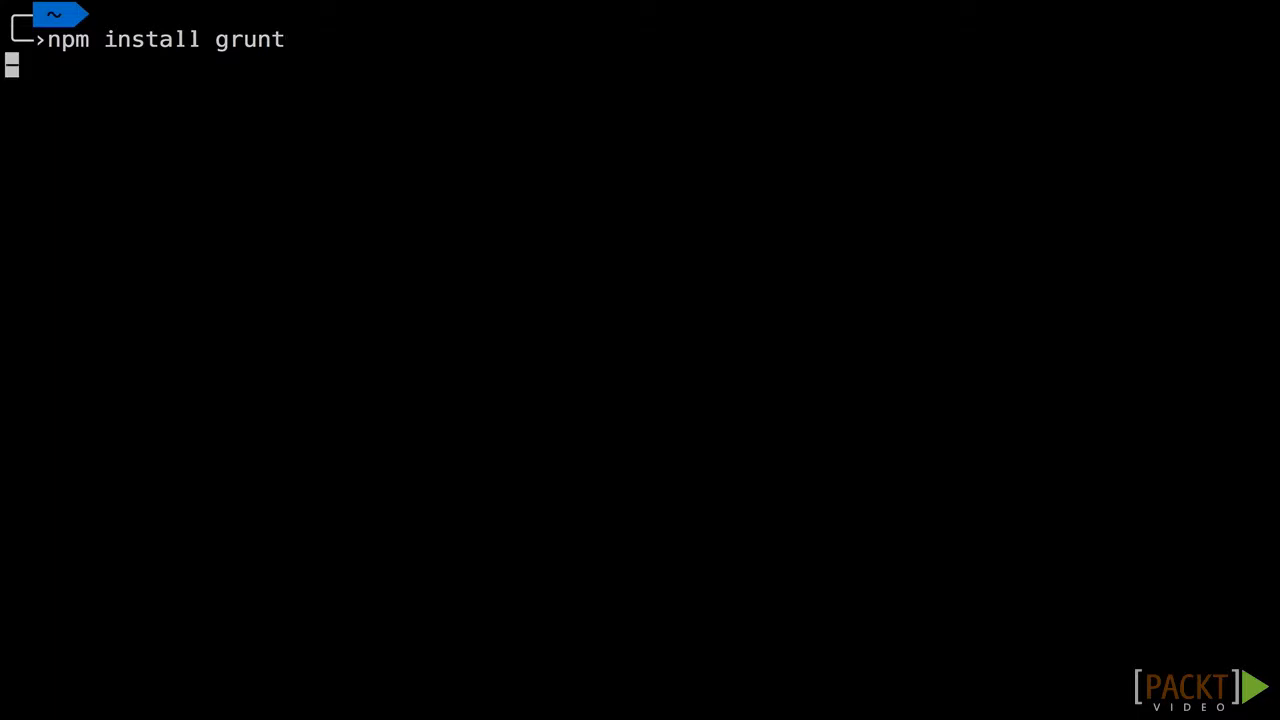
{"action": "key", "text": "Return"}
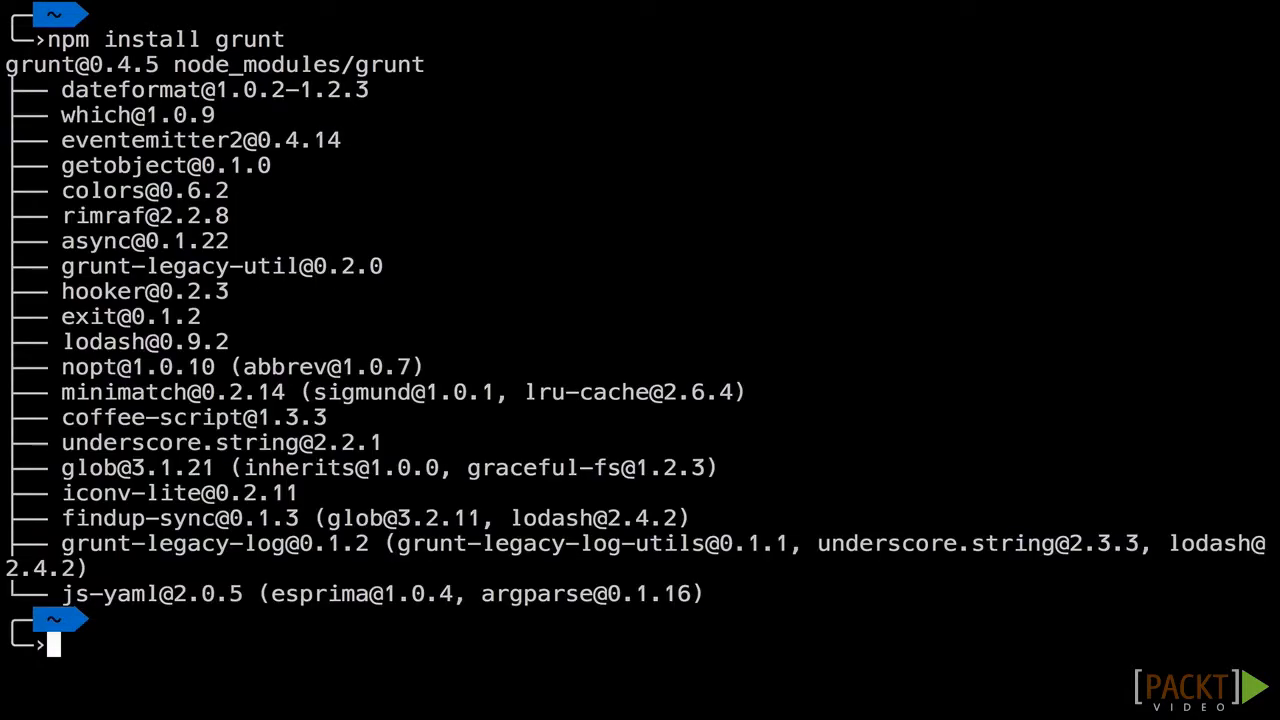